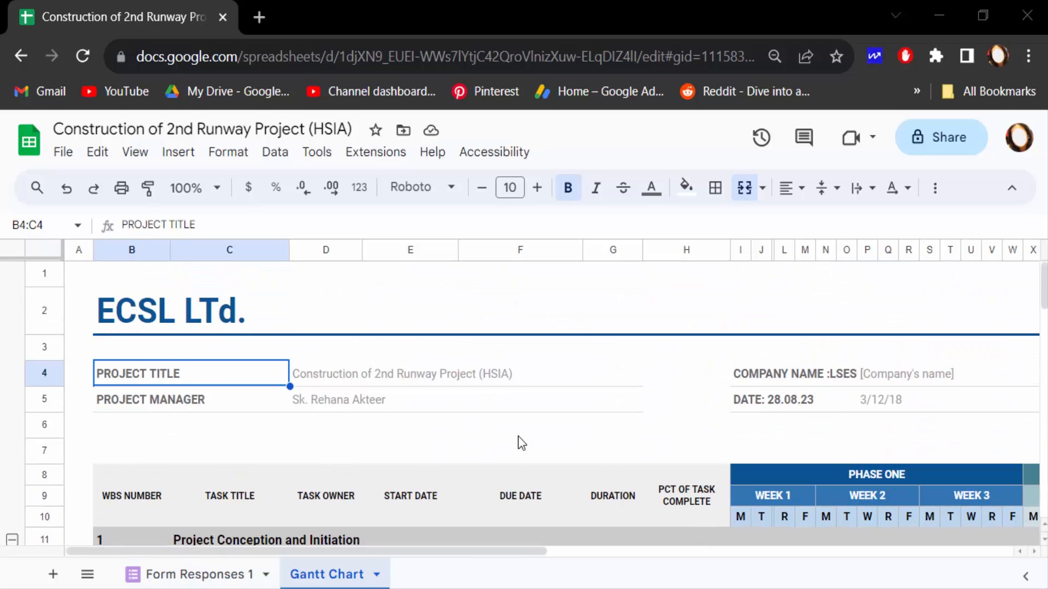
mouse_move(88, 208)
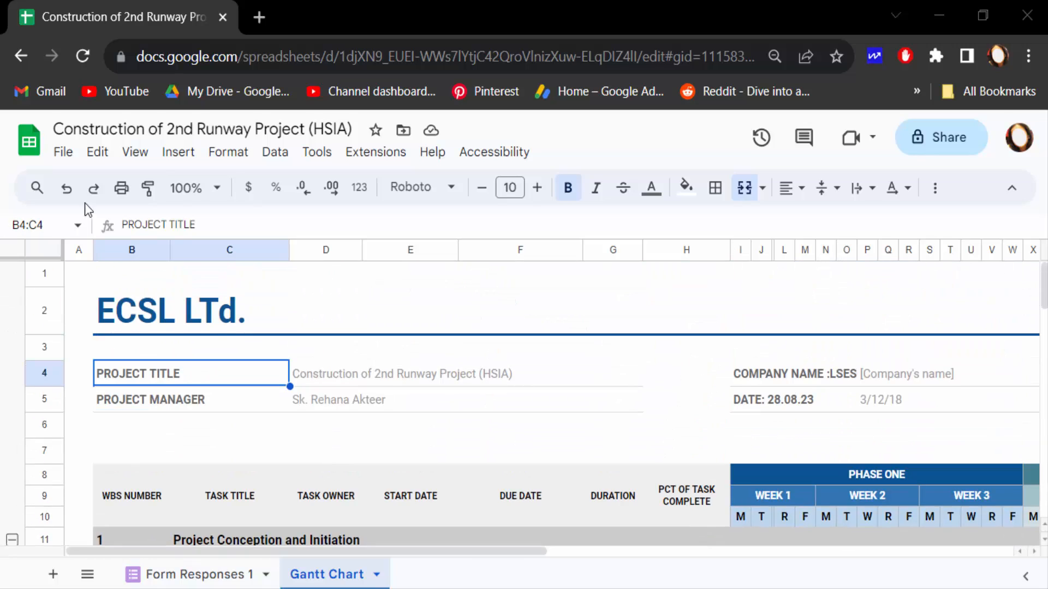
Step: Create a new form linked to the runway project spreadsheet and open it for adding questions
left_click(316, 152)
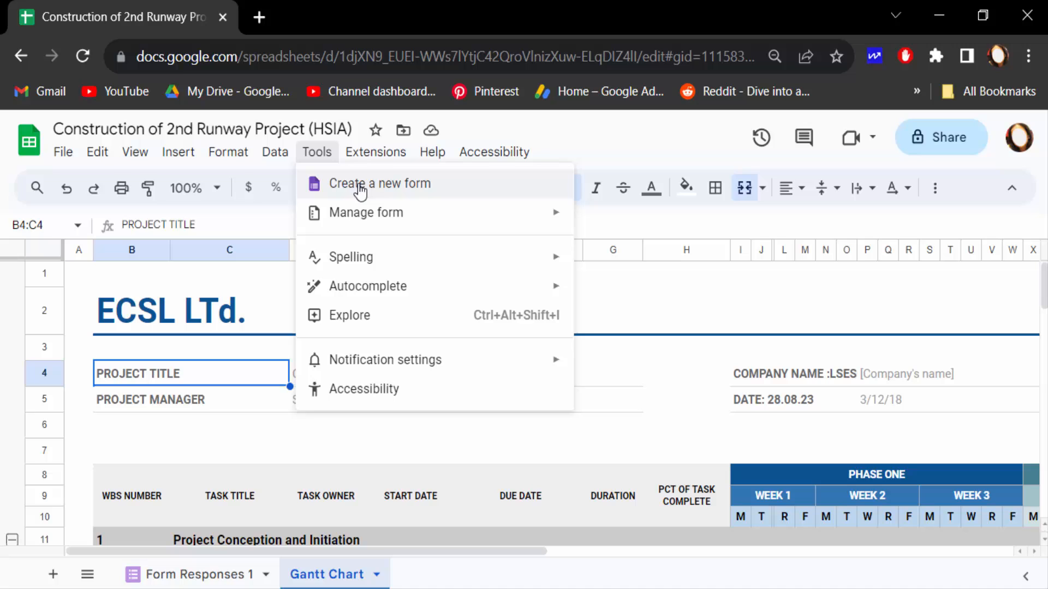
left_click(379, 184)
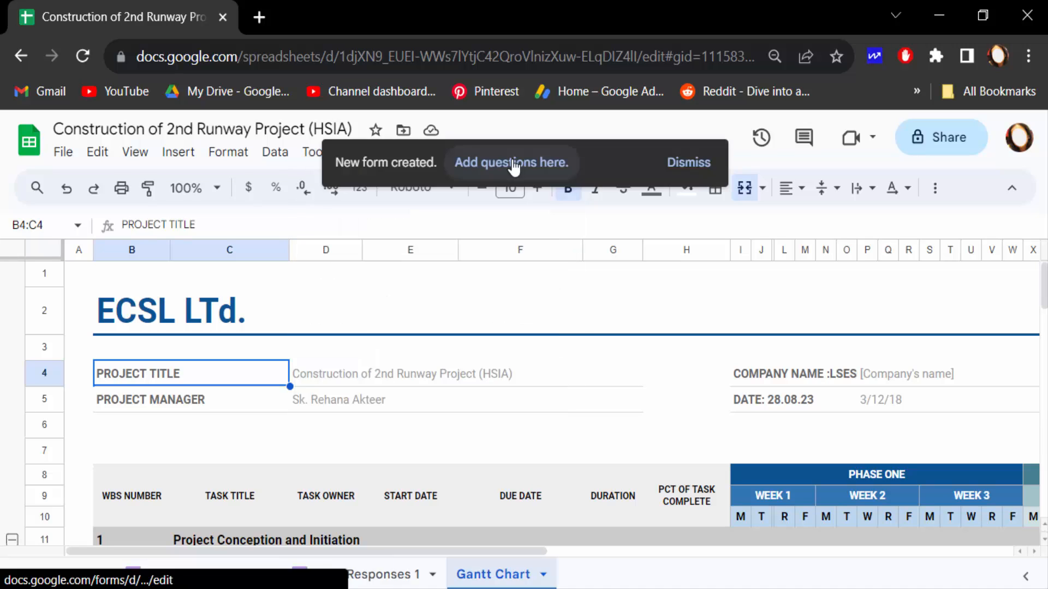
left_click(512, 162)
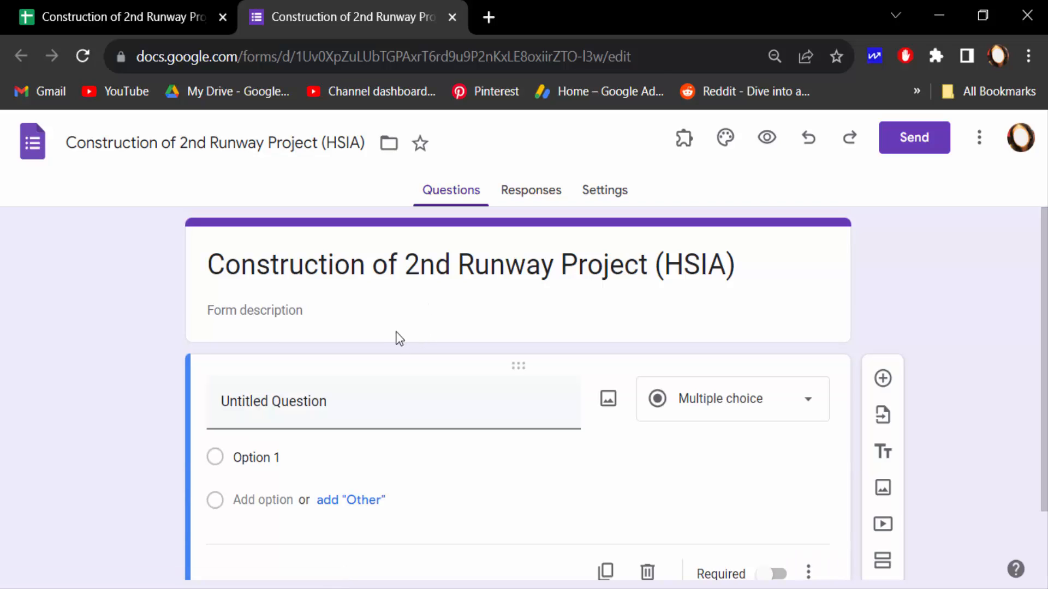
Step: Title the first question 'Project Conception and Initiation' and make it short answer
scroll("down", 3)
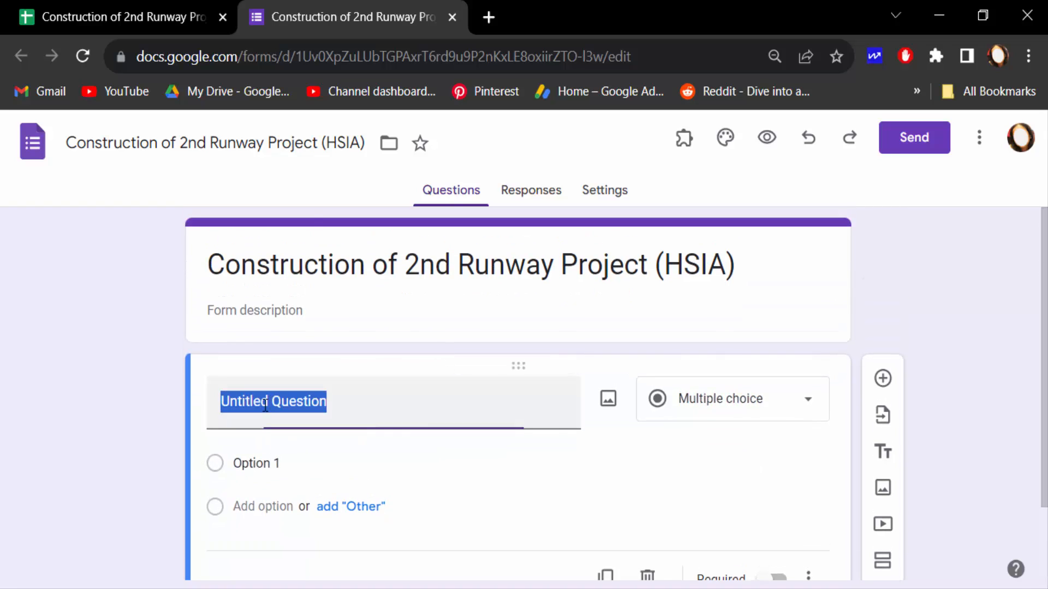
left_click(733, 398)
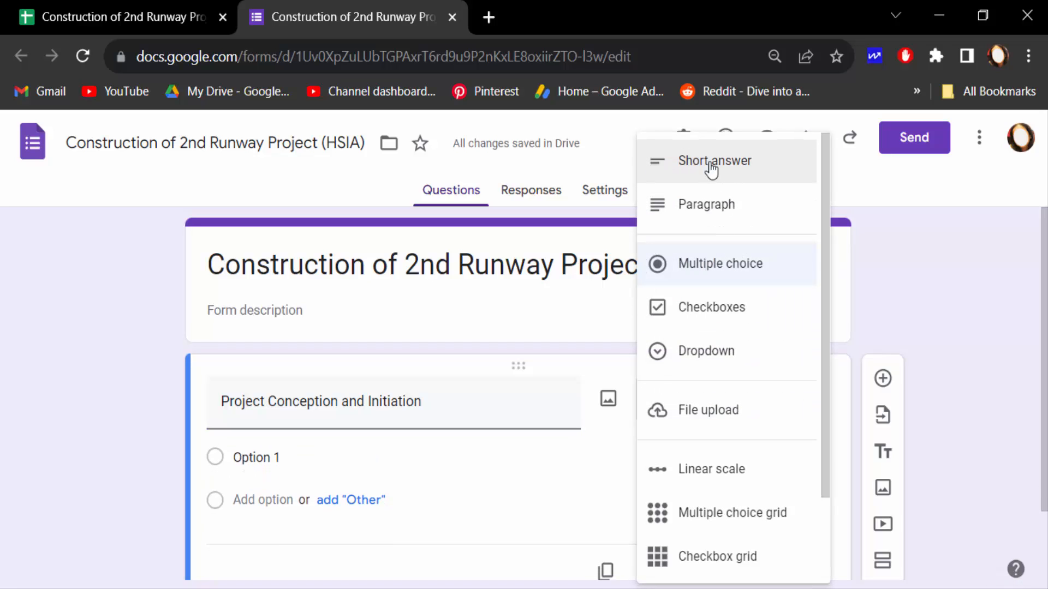
mouse_move(709, 180)
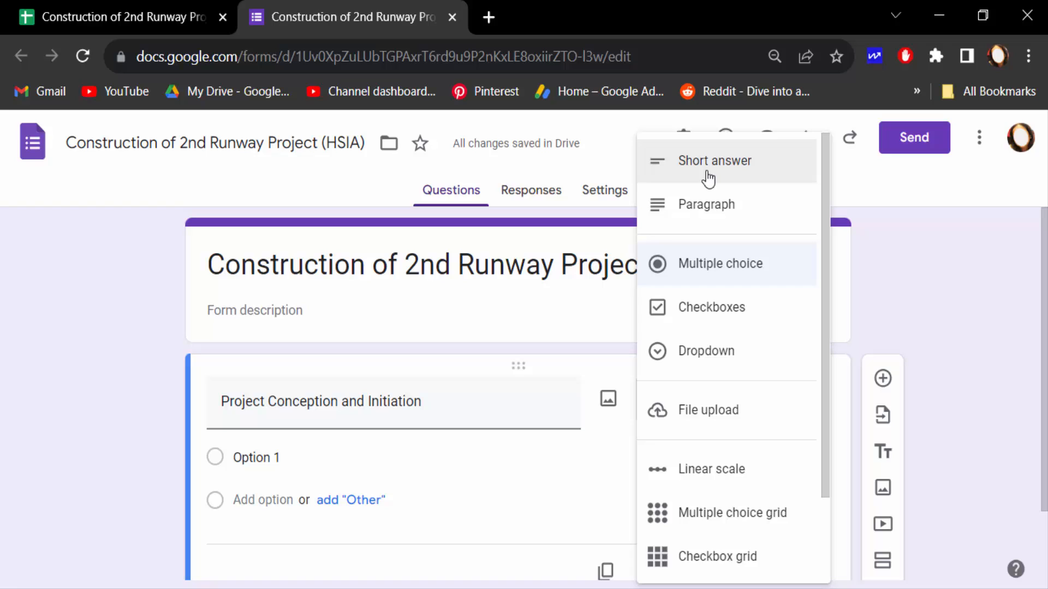
left_click(715, 160)
type("WBS NUMBER")
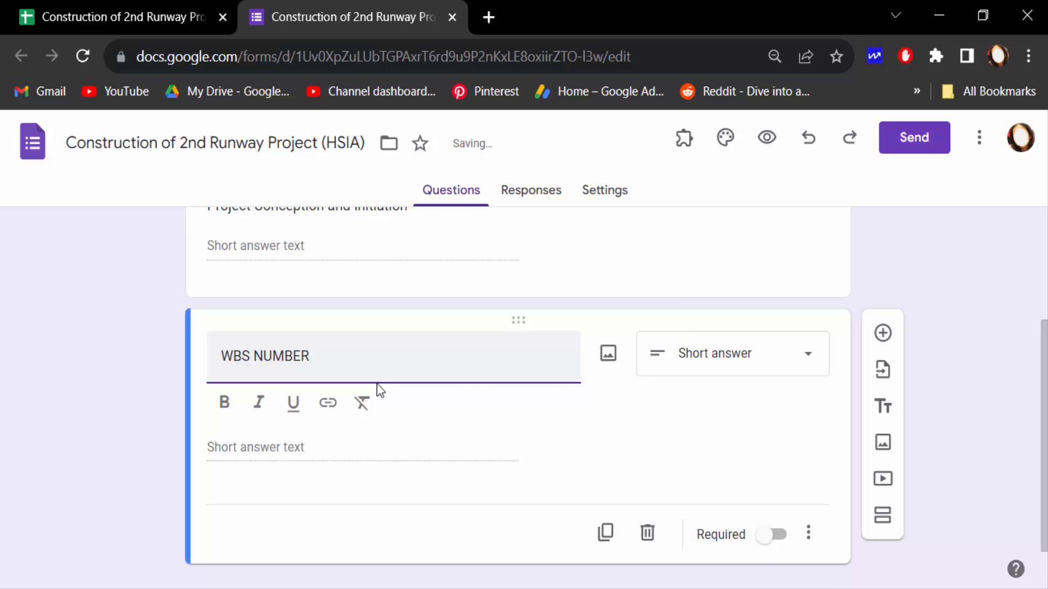
Step: Change the WBS NUMBER question's answer type and copy the TASK TITLE heading from Notepad
left_click(733, 354)
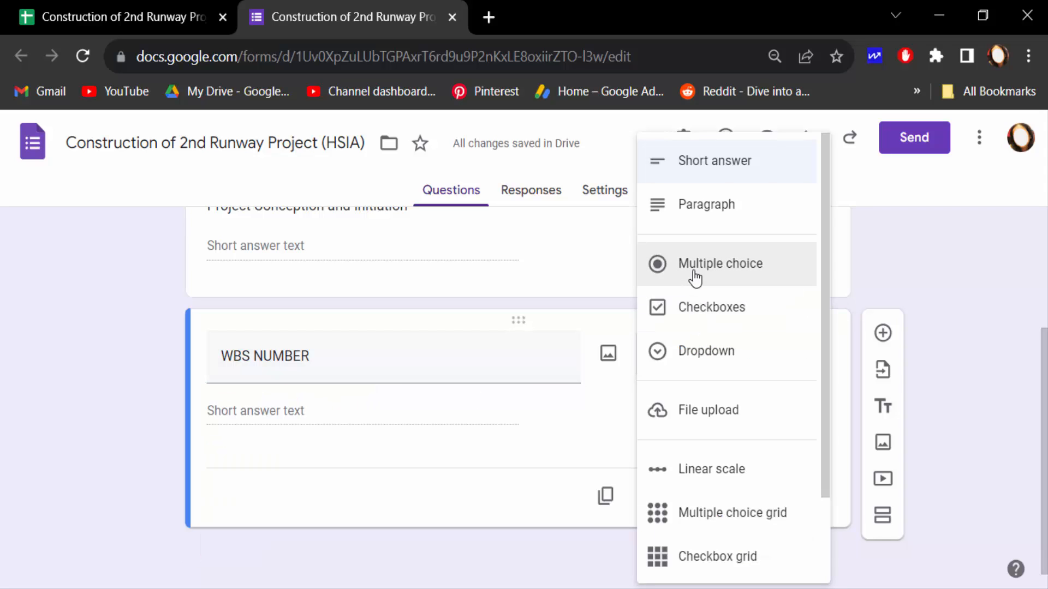
left_click(720, 264)
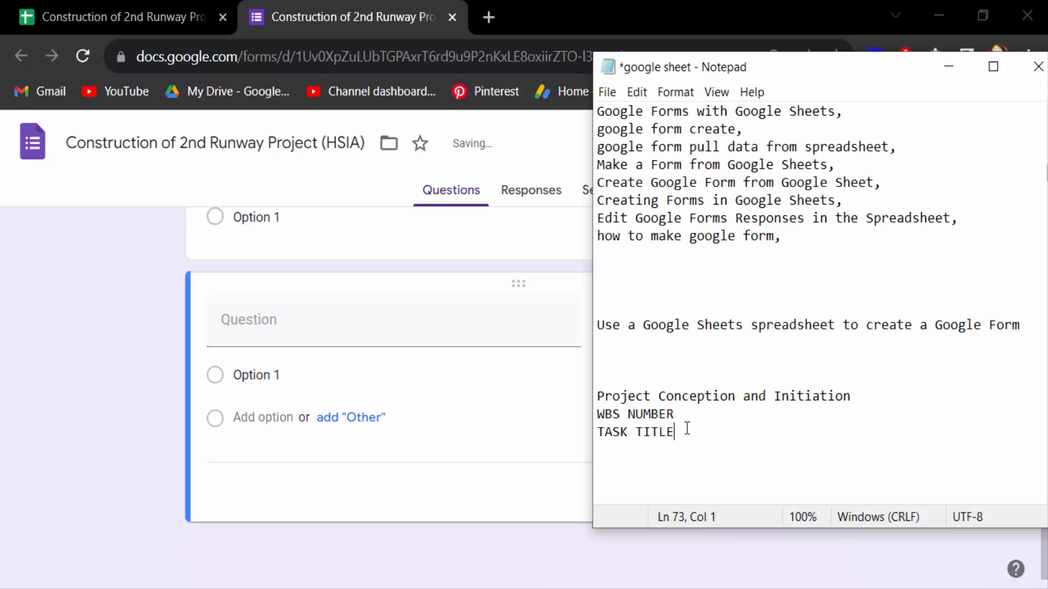
right_click(646, 431)
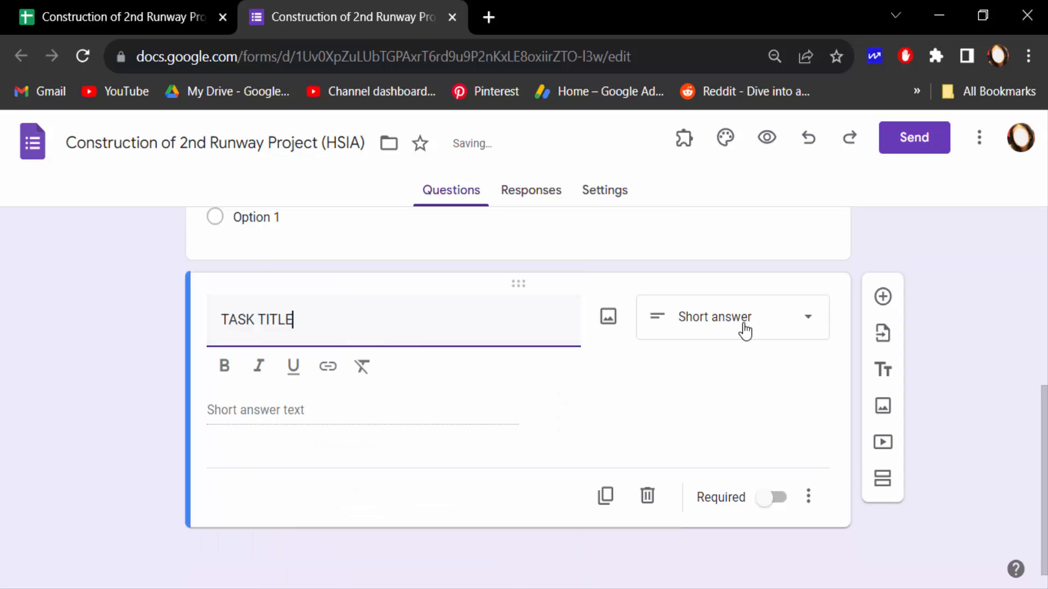
mouse_move(822, 277)
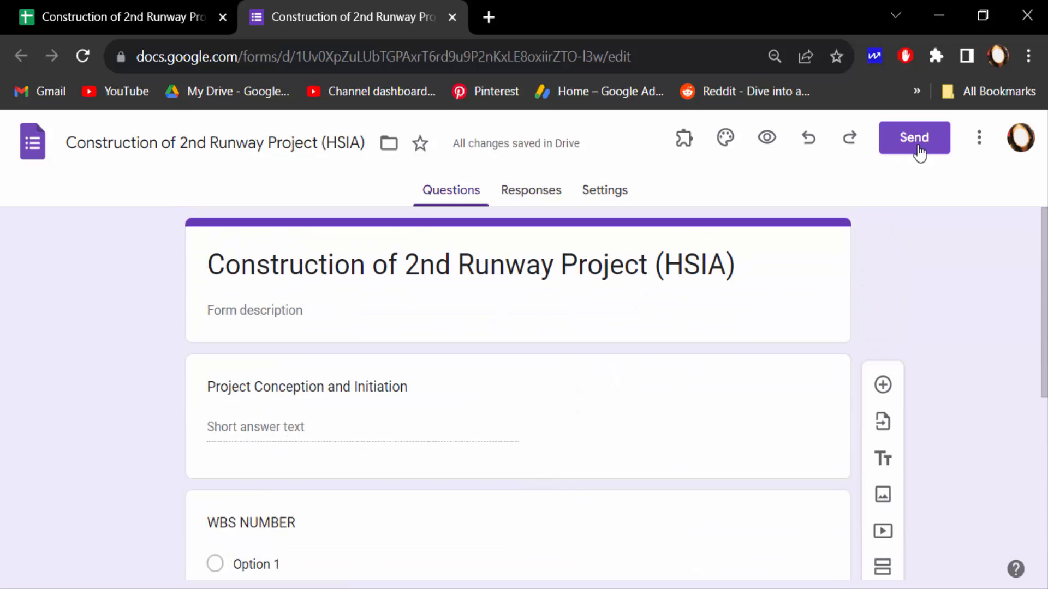
mouse_move(476, 321)
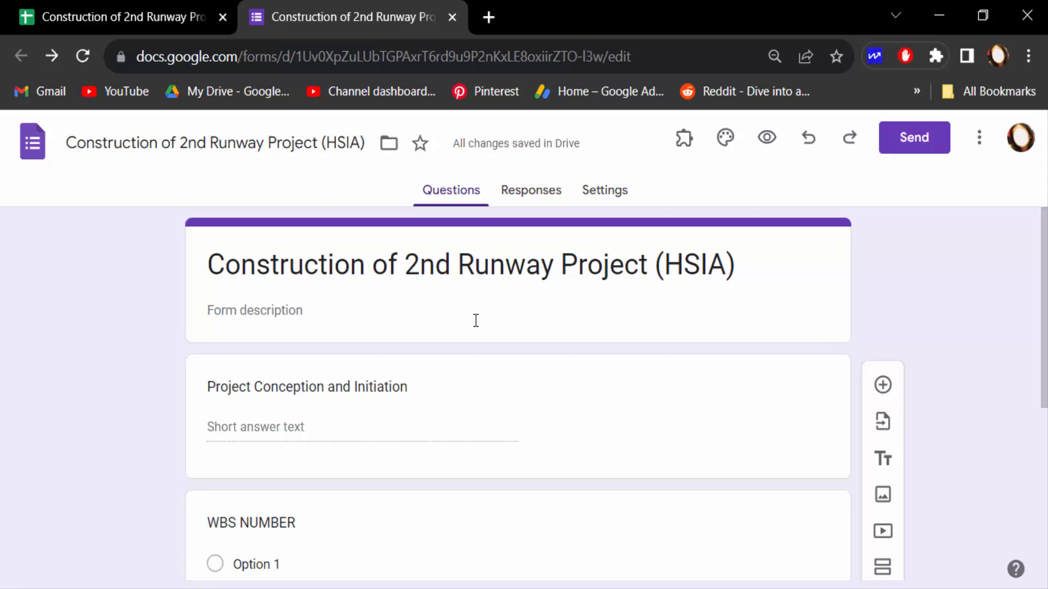